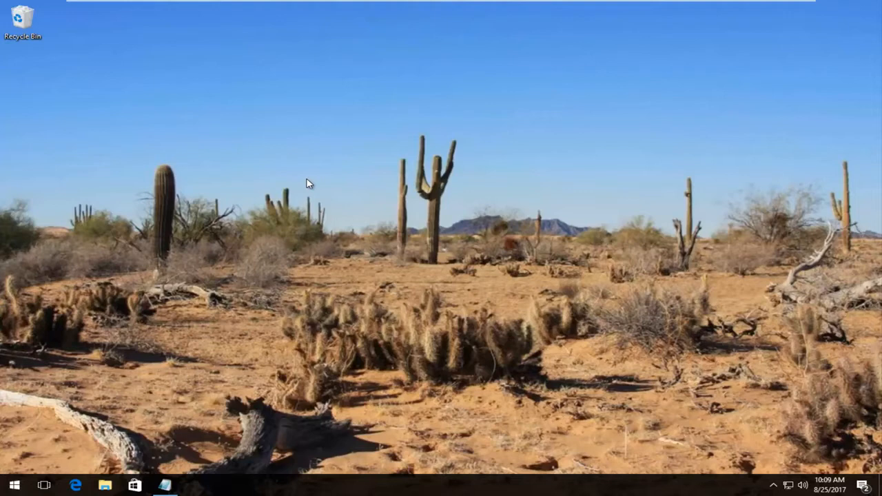
pyautogui.moveTo(295, 166)
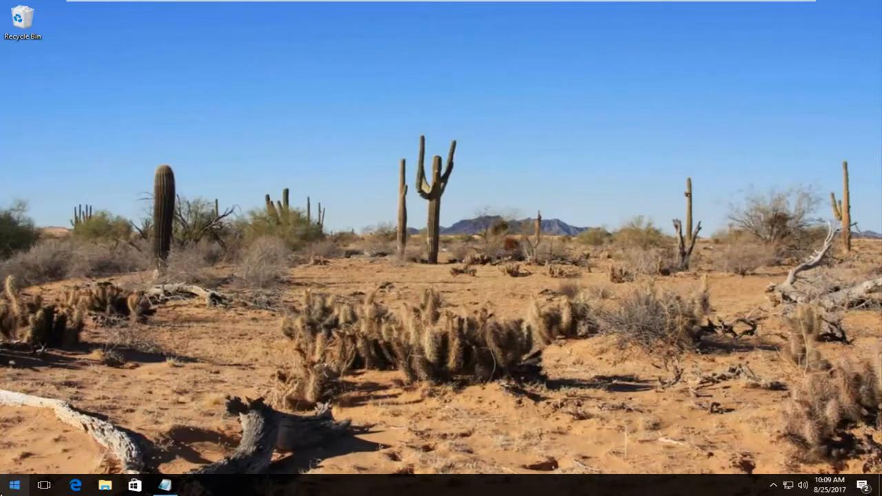
# Step: Search Start for regedit and run it as administrator, approving the UAC prompt
pyautogui.click(14, 485)
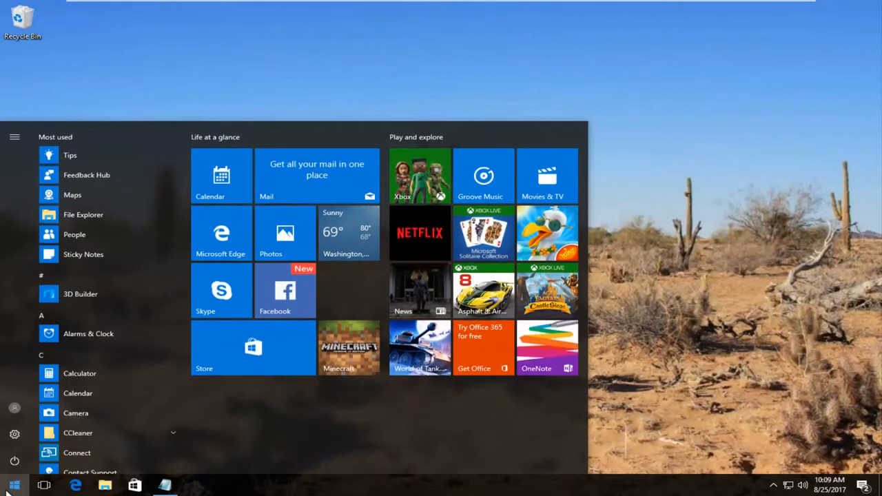
pyautogui.write('regedit')
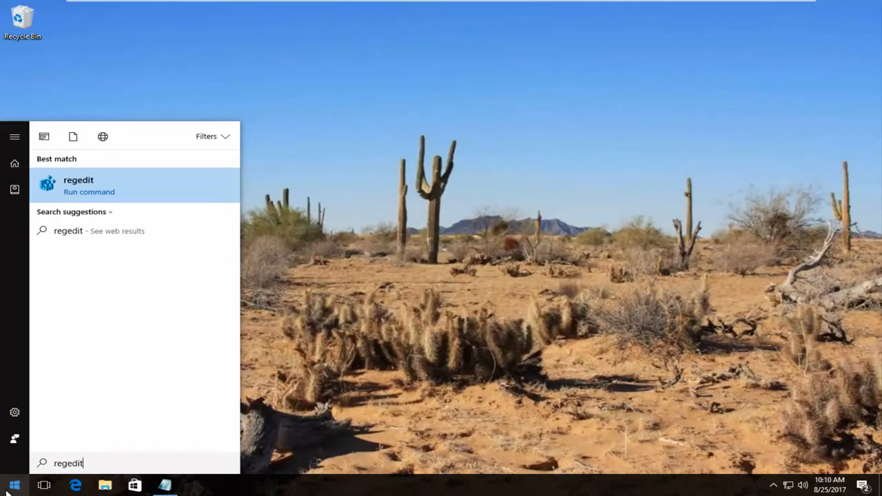
pyautogui.moveTo(11, 483)
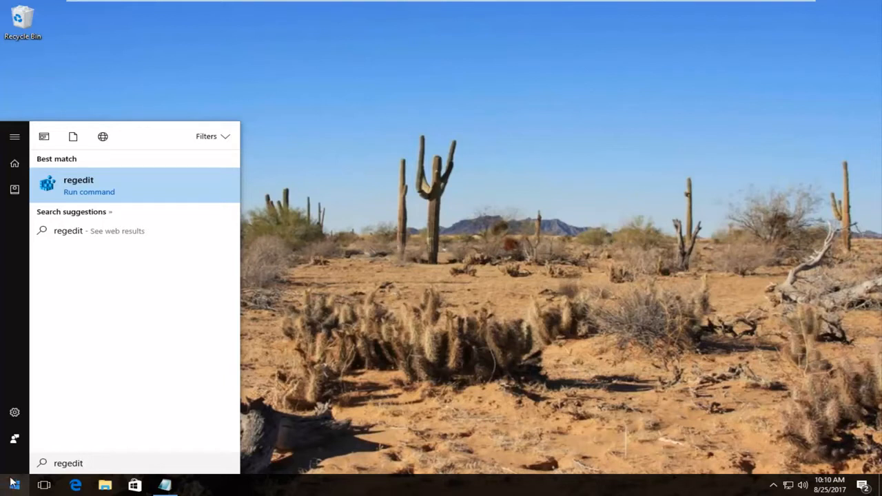
pyautogui.moveTo(66, 188)
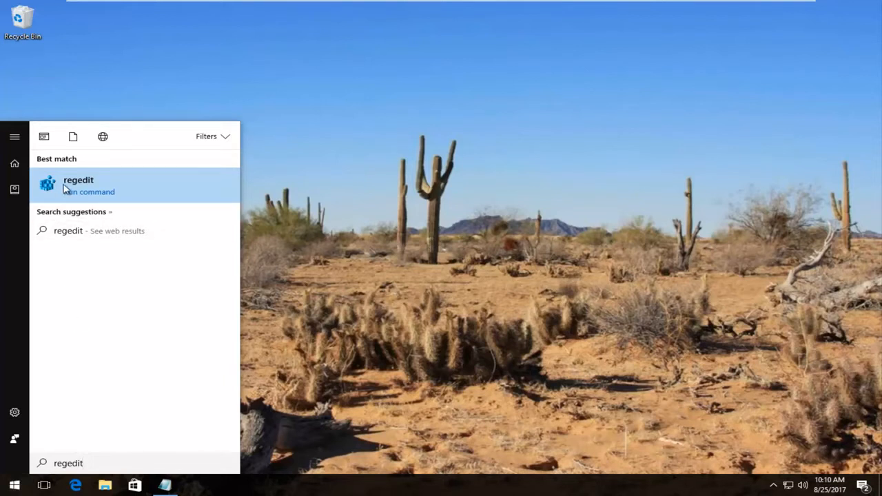
pyautogui.rightClick(78, 184)
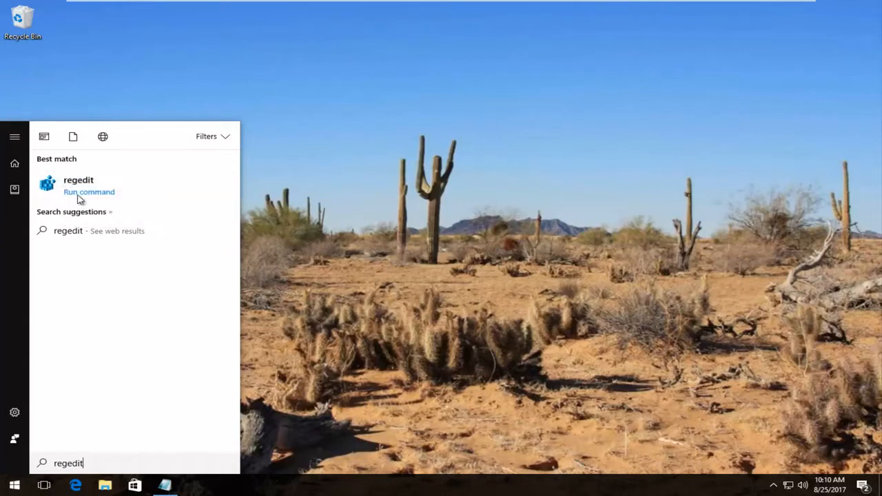
pyautogui.click(79, 185)
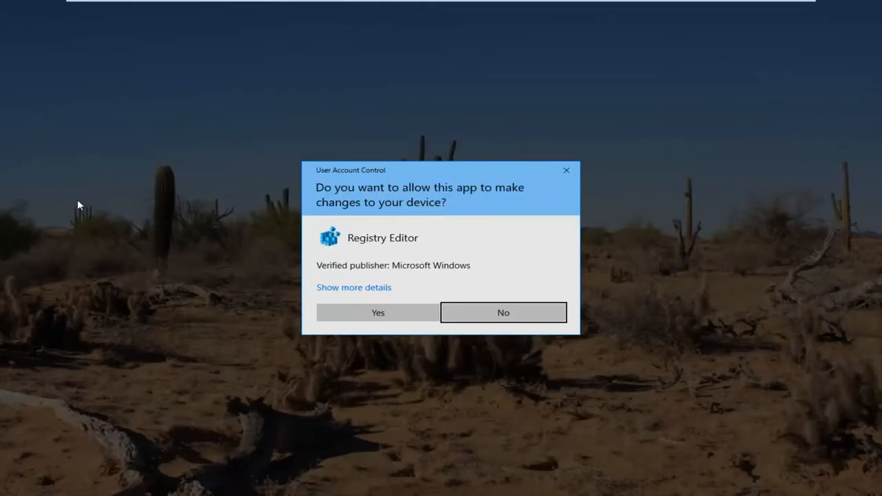
pyautogui.moveTo(353, 319)
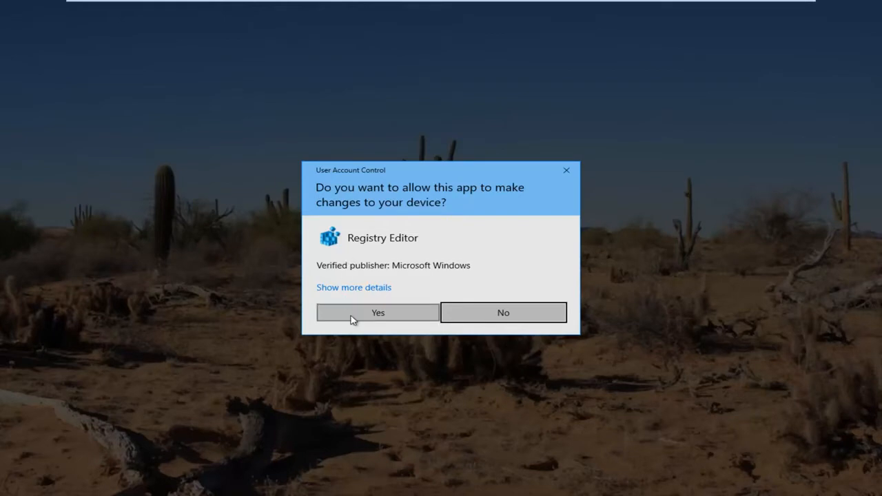
pyautogui.click(378, 312)
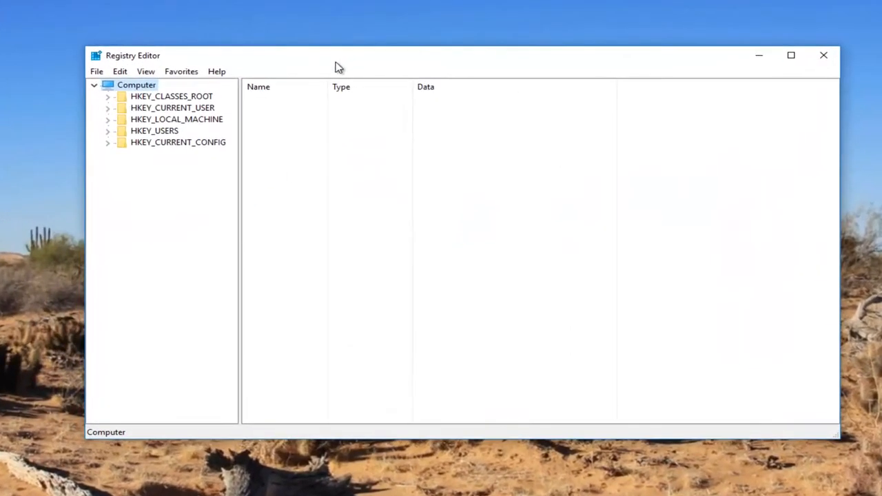
pyautogui.moveTo(157, 123)
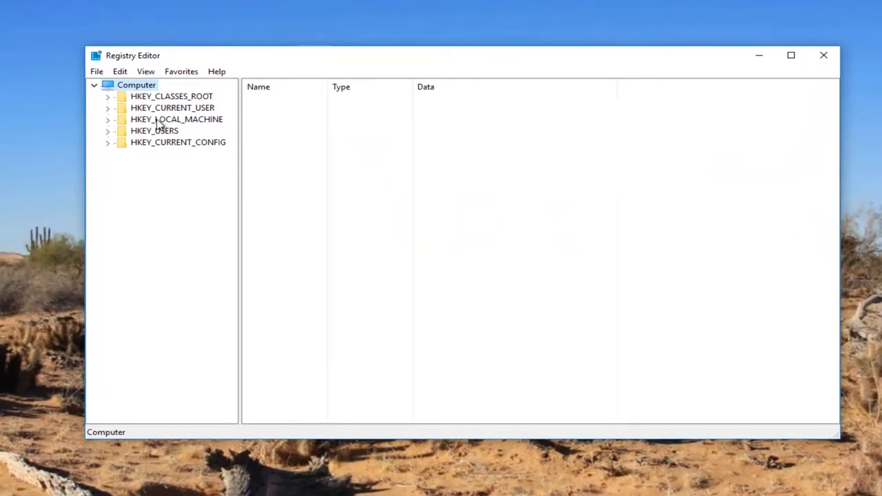
pyautogui.moveTo(131, 123)
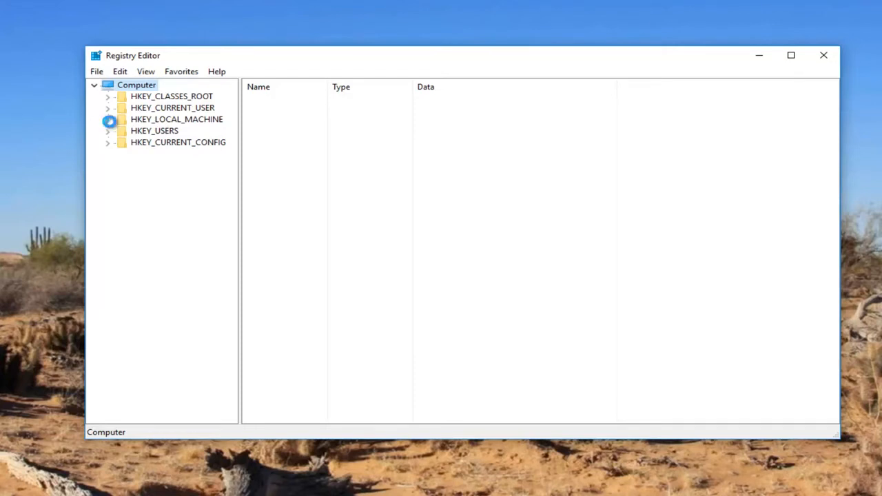
# Step: Expand HKEY_LOCAL_MACHINE > SYSTEM > CurrentControlSet > Control and widen the key tree pane
pyautogui.click(108, 120)
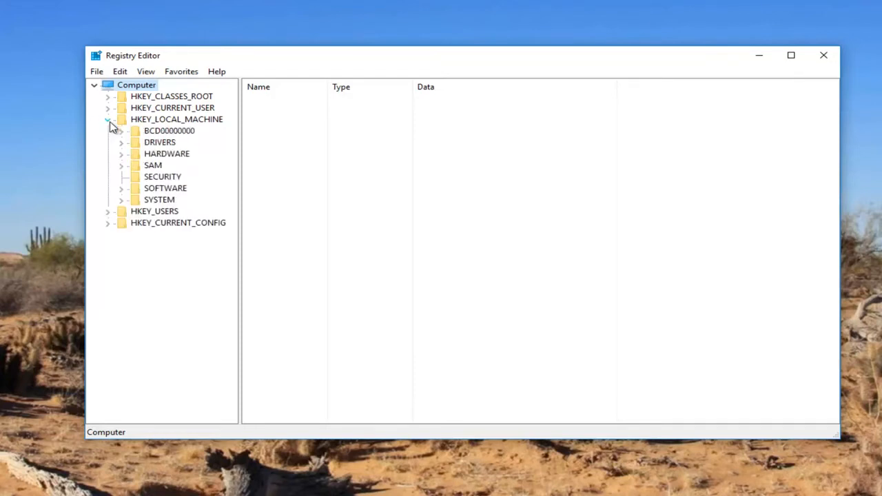
pyautogui.moveTo(124, 184)
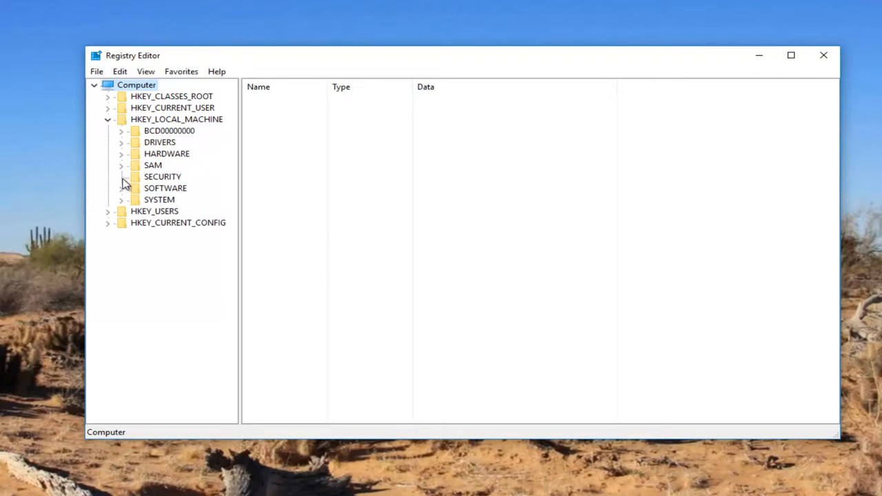
pyautogui.click(122, 200)
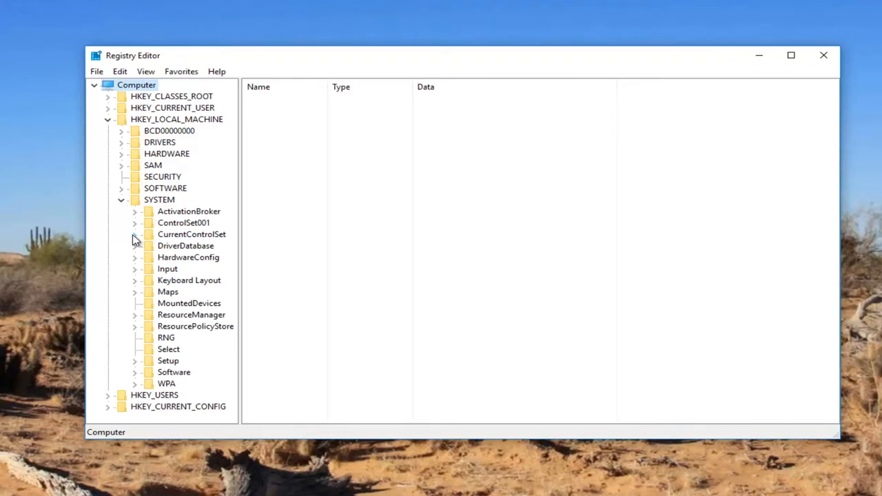
pyautogui.click(135, 234)
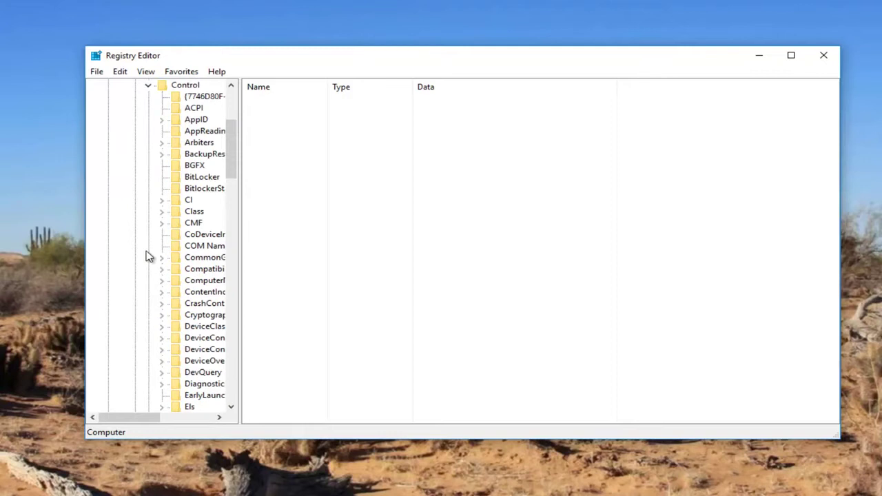
pyautogui.moveTo(241, 202)
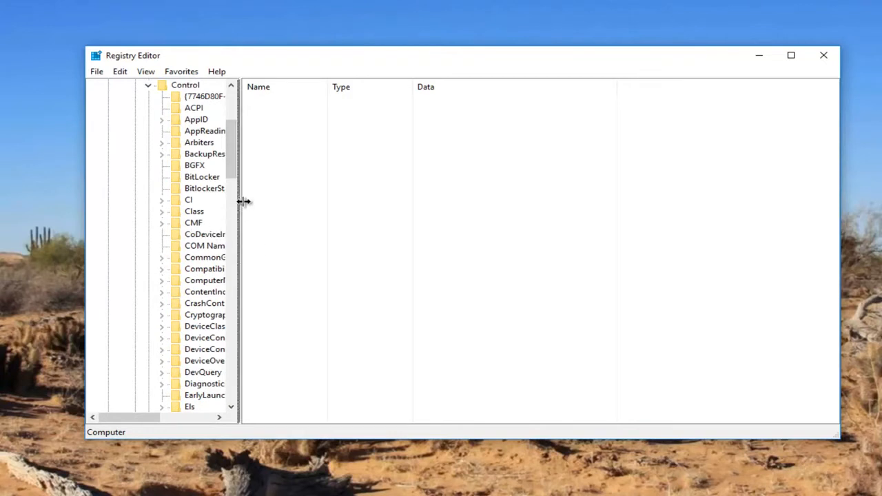
pyautogui.moveTo(241, 200); pyautogui.dragTo(321, 200)
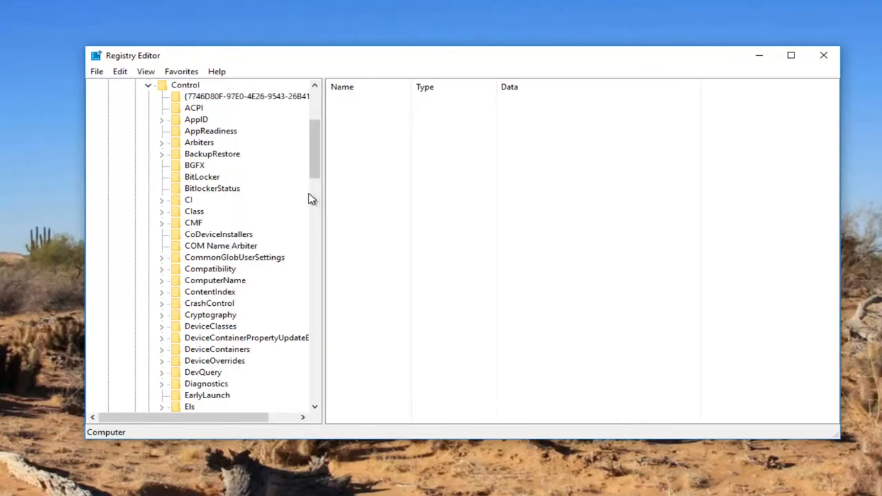
pyautogui.moveTo(195, 219)
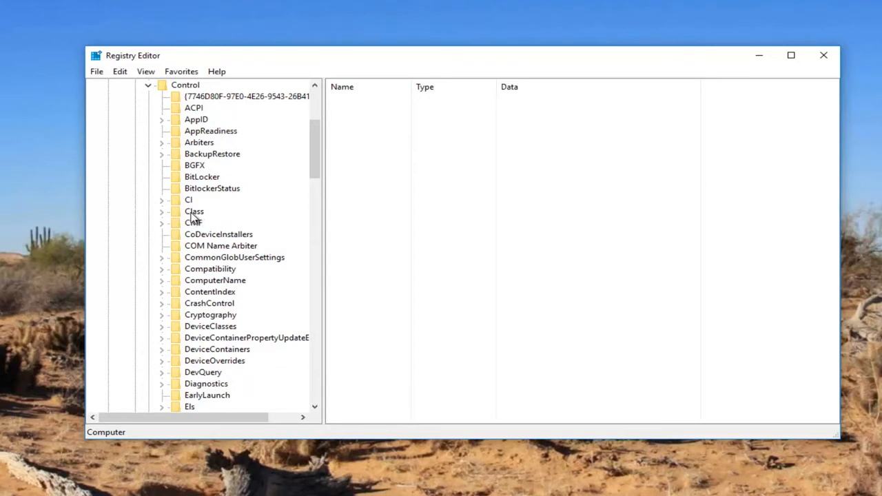
# Step: Select the Class key and bring up the Find dialog with Ctrl+F beside the GUID notes
pyautogui.click(194, 212)
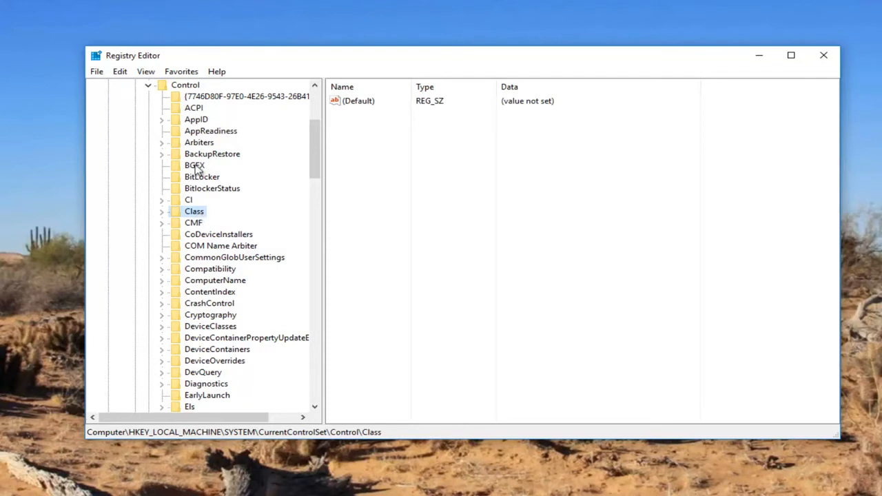
pyautogui.moveTo(119, 71)
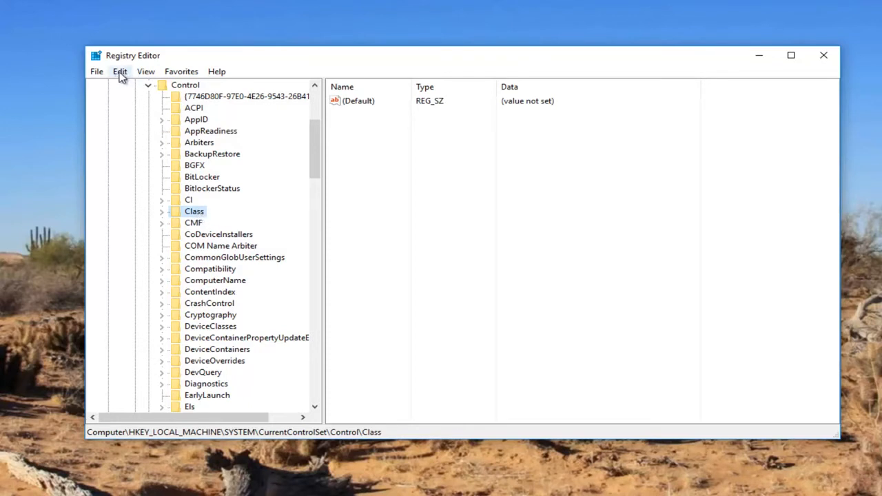
pyautogui.click(120, 71)
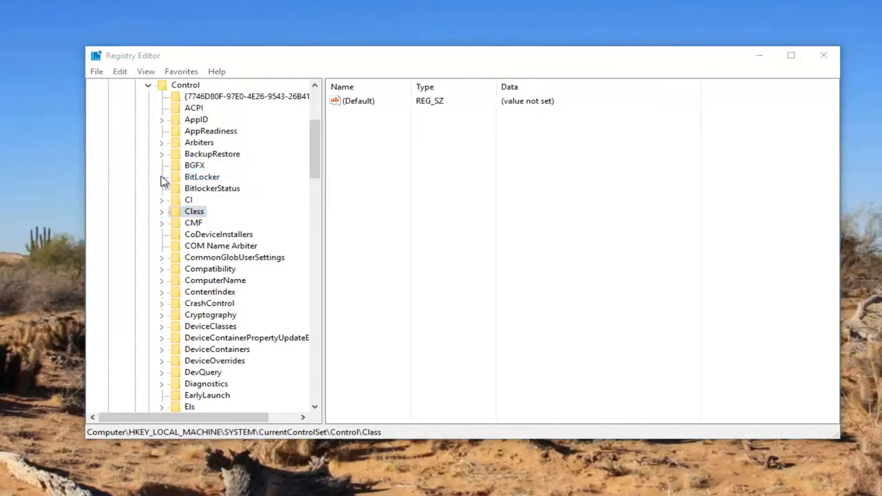
pyautogui.press('ctrl+f')
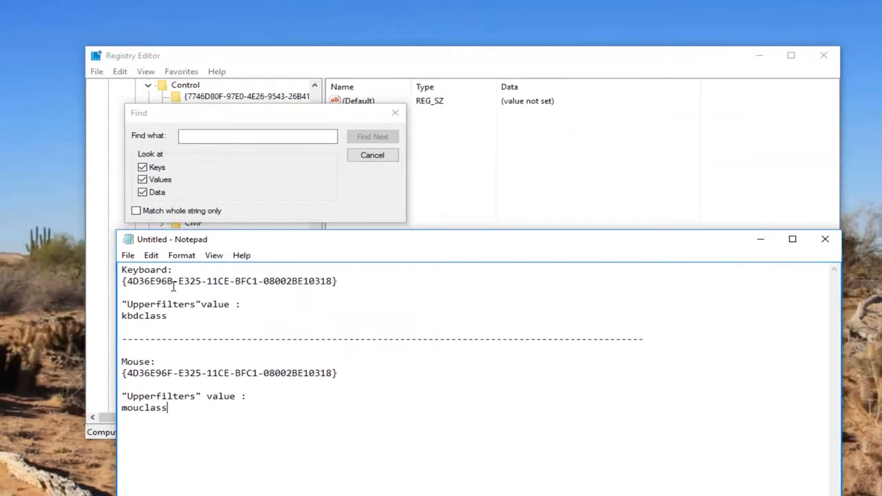
# Step: Find the Keyboard class GUID 4D36E96B-E325-11CE-BFC1-08002BE10318 copied from the notes
pyautogui.click(258, 135)
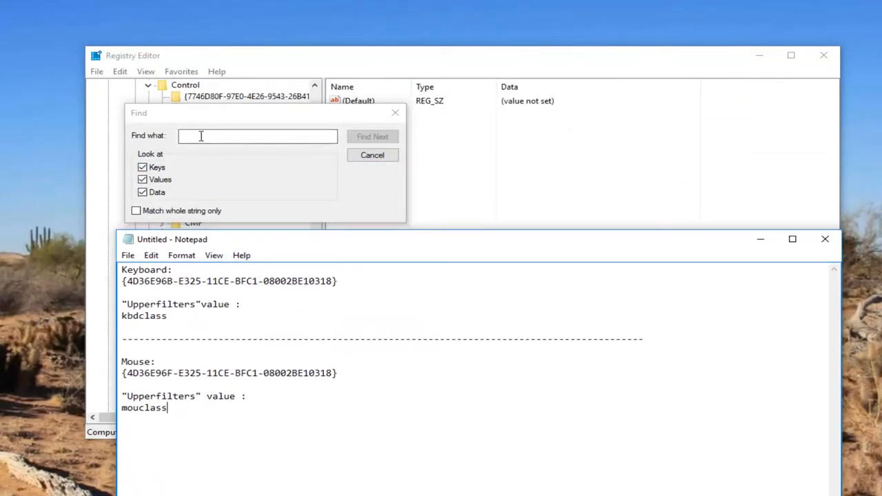
pyautogui.doubleClick(319, 280)
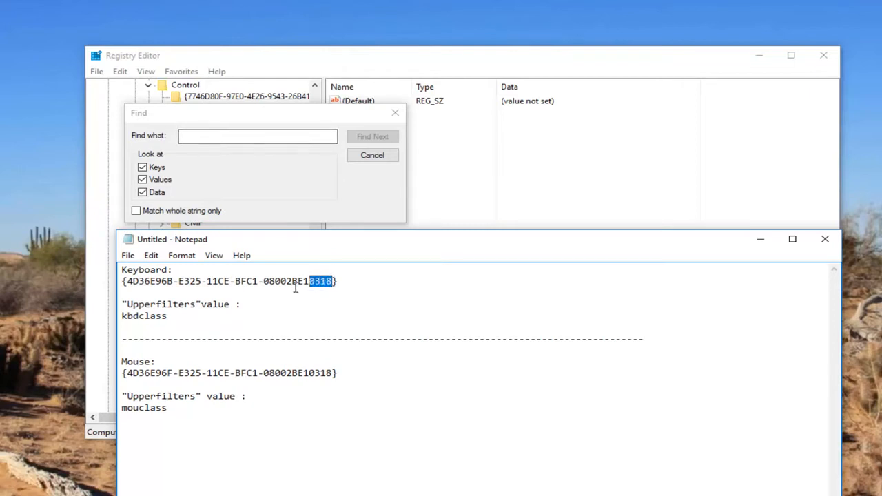
pyautogui.rightClick(228, 281)
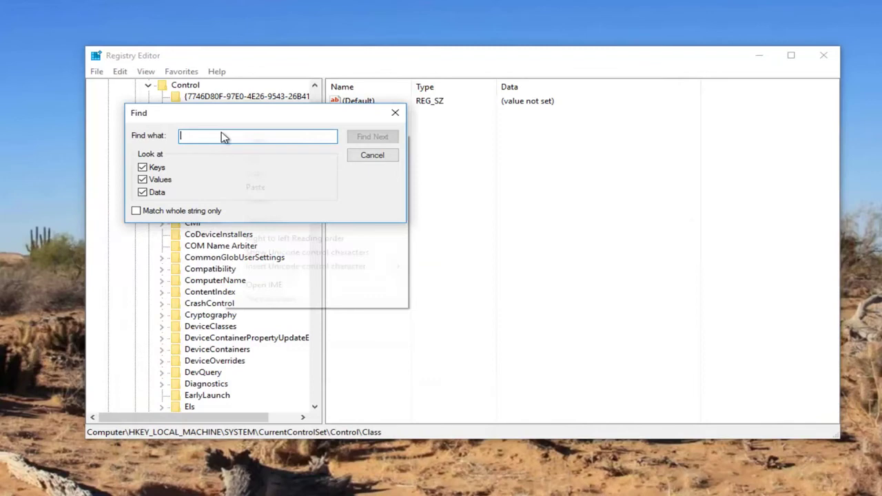
pyautogui.write('4D36E96B-E325-11CE-BFC1-08002BE10318')
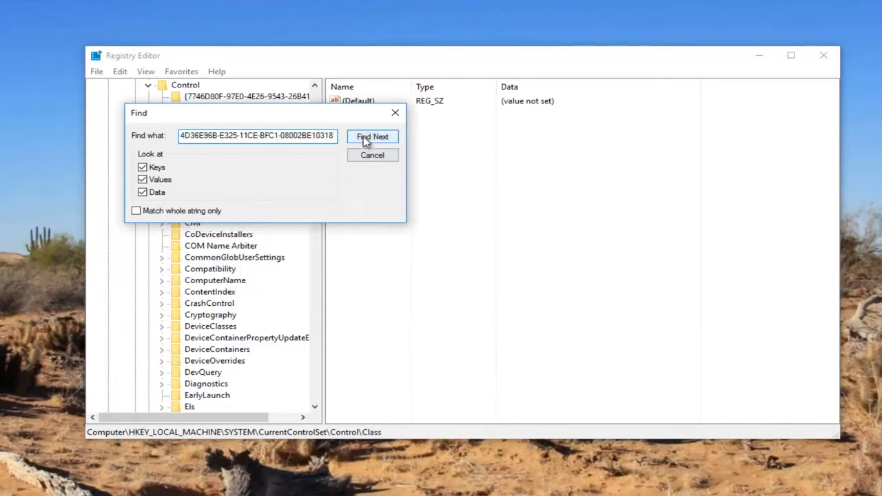
pyautogui.click(372, 137)
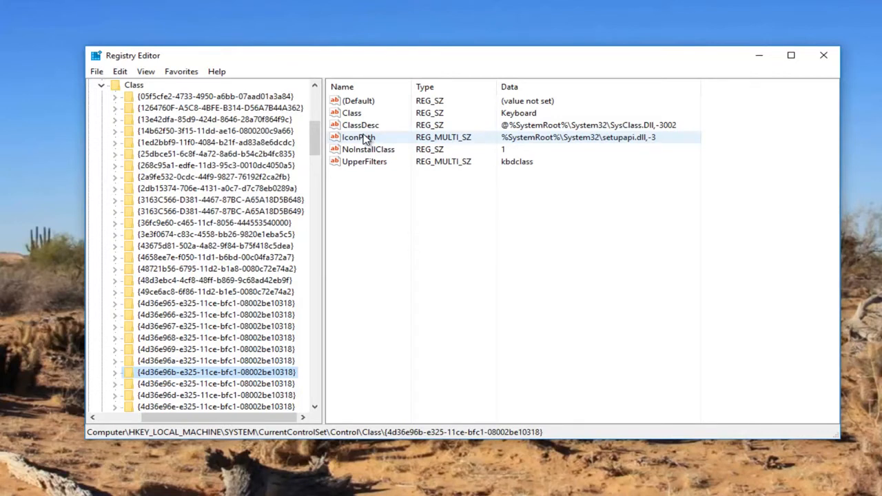
pyautogui.moveTo(405, 217)
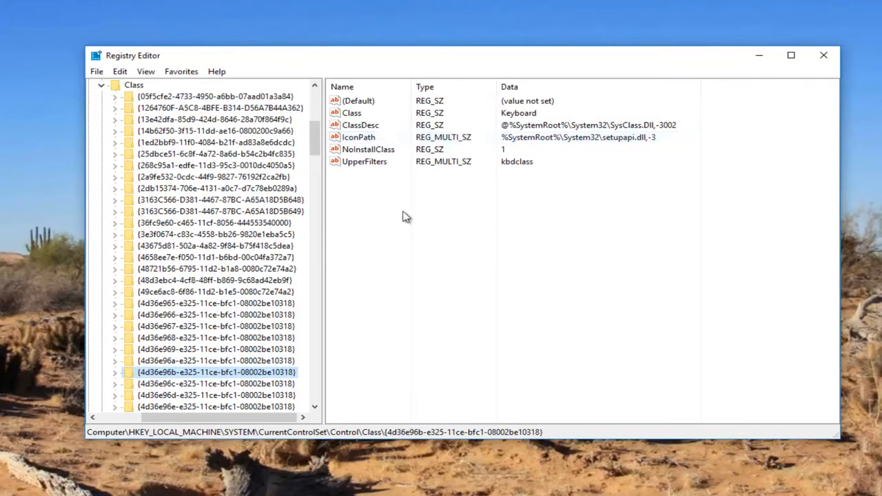
pyautogui.moveTo(383, 200)
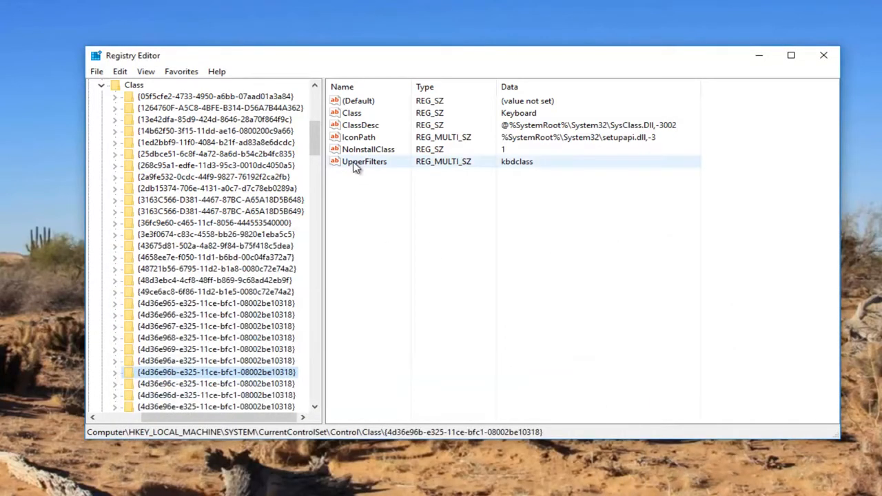
# Step: Delete the existing UpperFilters value from the Keyboard class key
pyautogui.rightClick(364, 161)
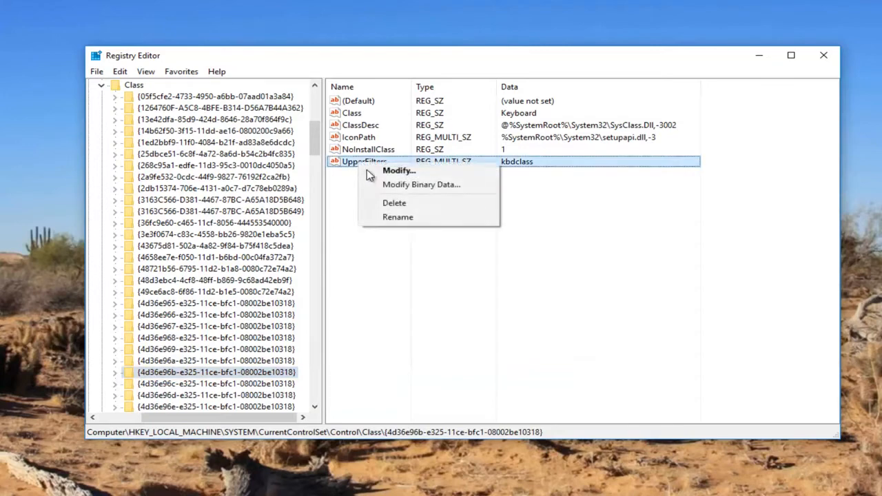
pyautogui.click(394, 202)
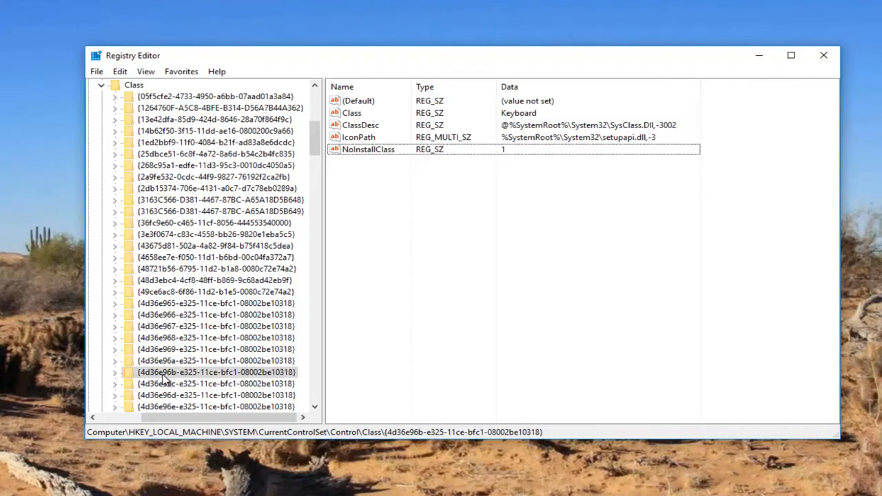
# Step: Create a new Multi-String Value in the Keyboard class key named Upperfilters
pyautogui.rightClick(215, 371)
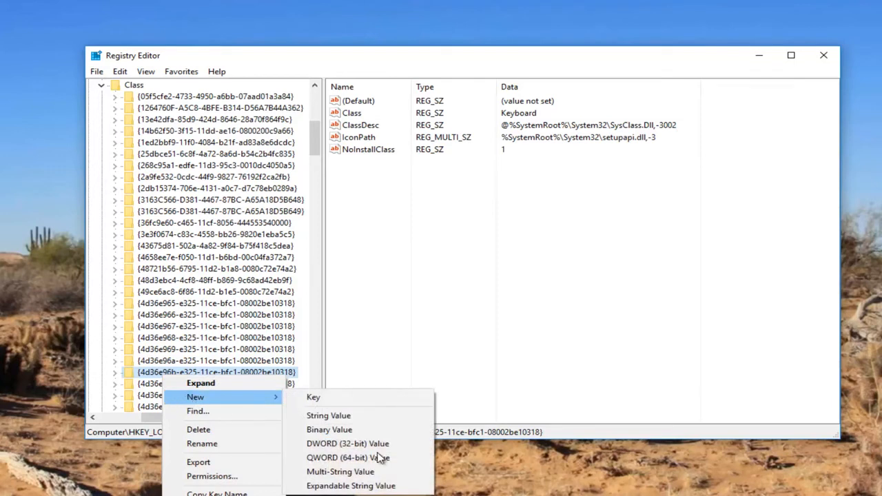
pyautogui.click(340, 471)
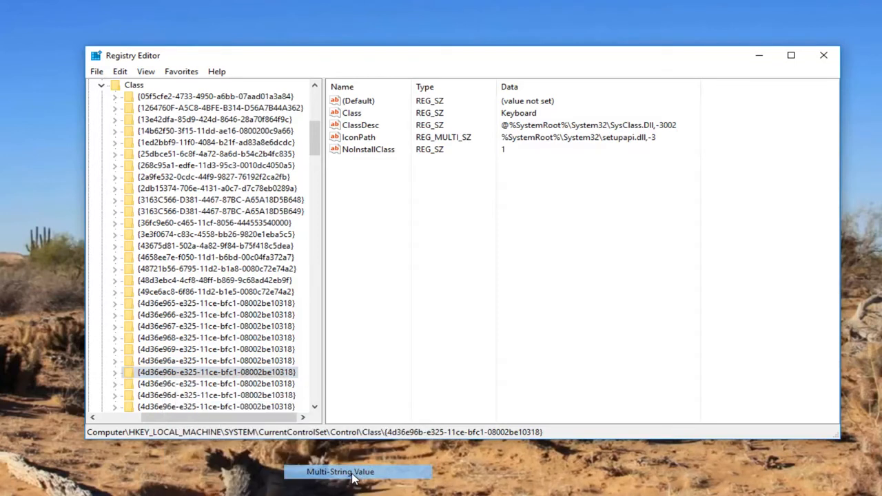
pyautogui.click(340, 472)
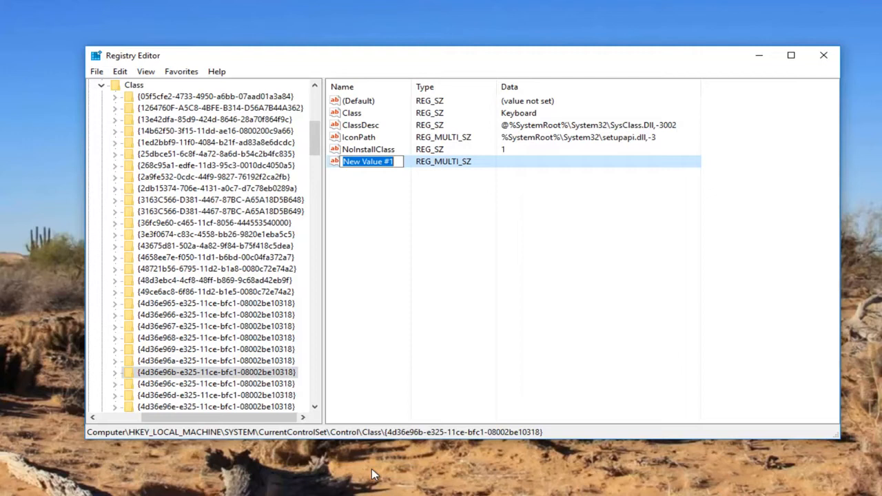
pyautogui.write('Upperfilters')
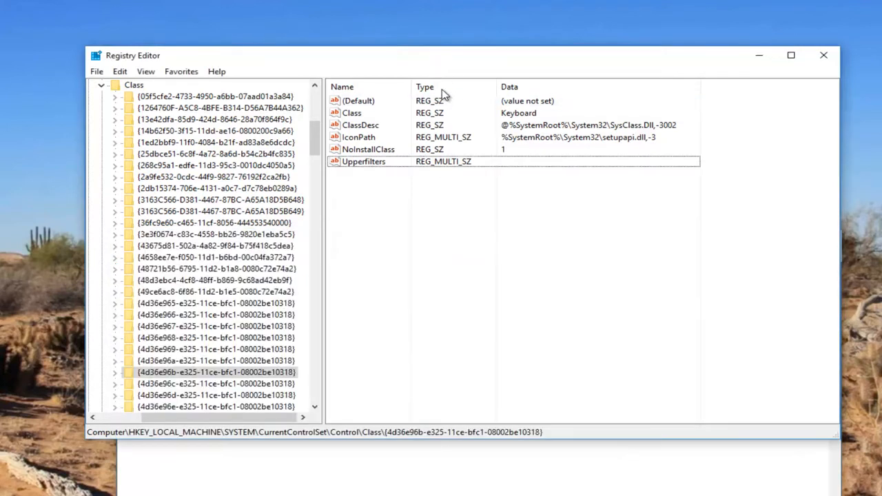
# Step: Modify Upperfilters, paste kbdclass from the notes as its data and confirm the warning
pyautogui.rightClick(364, 161)
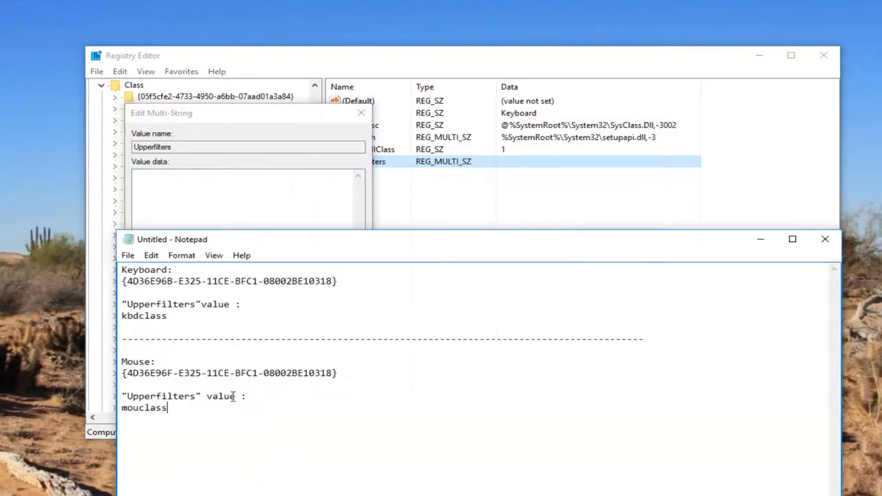
pyautogui.doubleClick(143, 316)
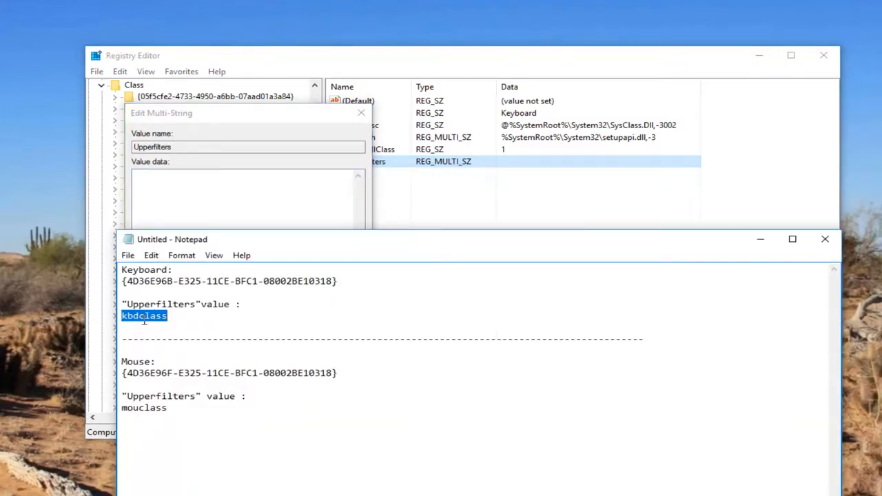
pyautogui.moveTo(792, 239)
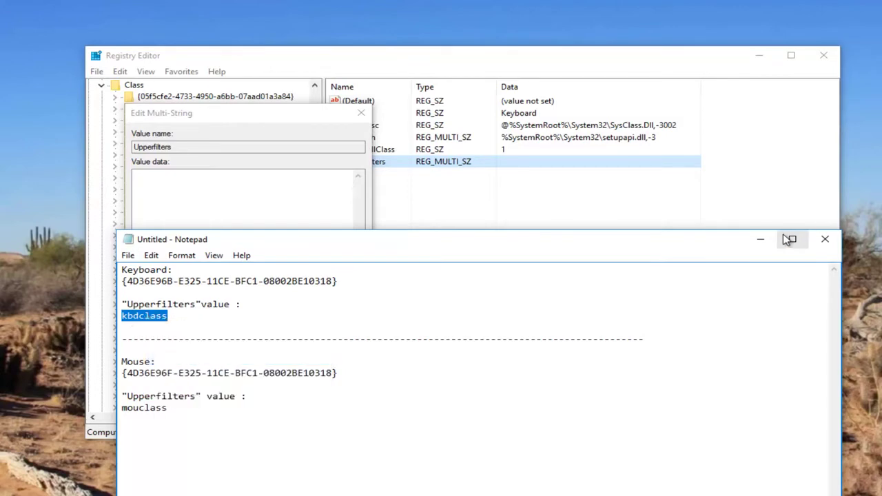
pyautogui.rightClick(242, 200)
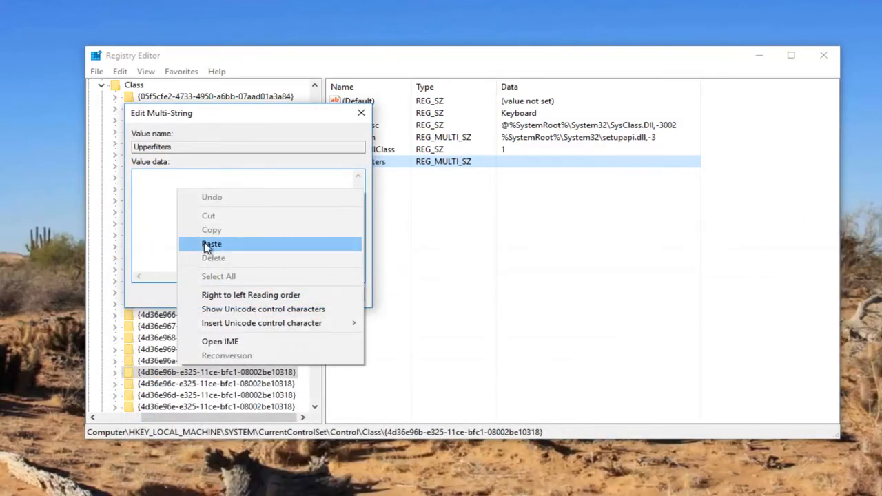
pyautogui.click(212, 244)
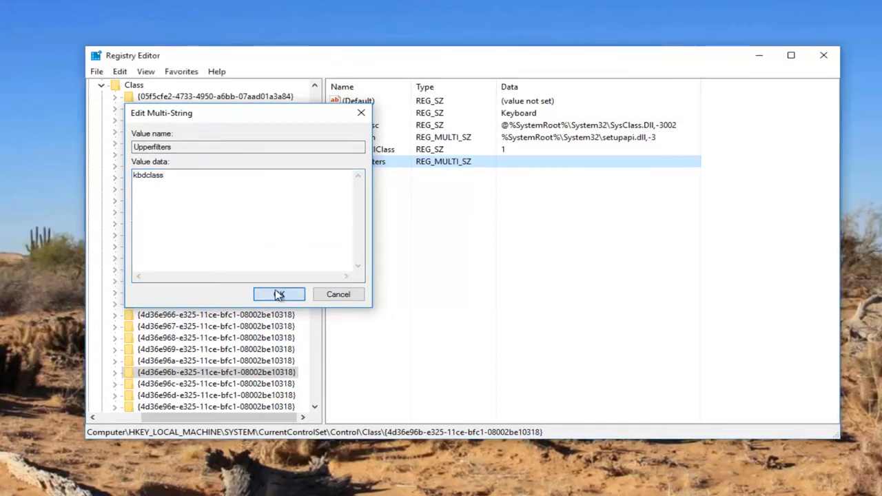
pyautogui.click(279, 295)
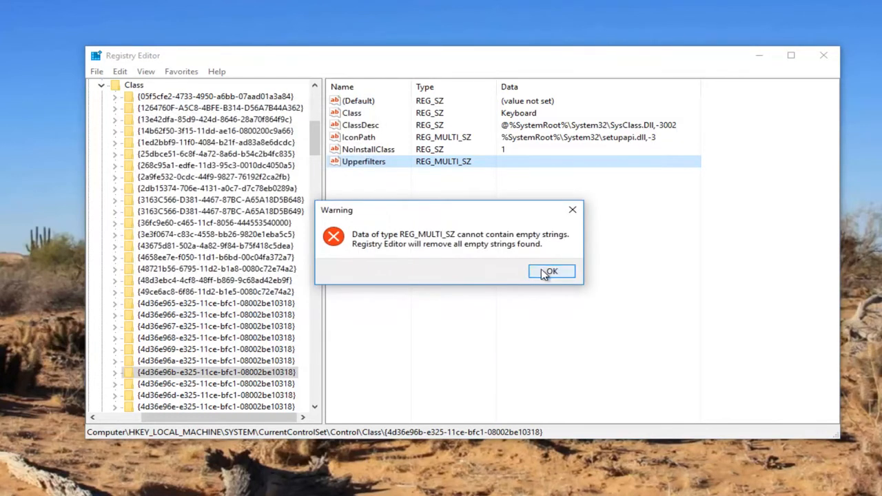
pyautogui.click(551, 271)
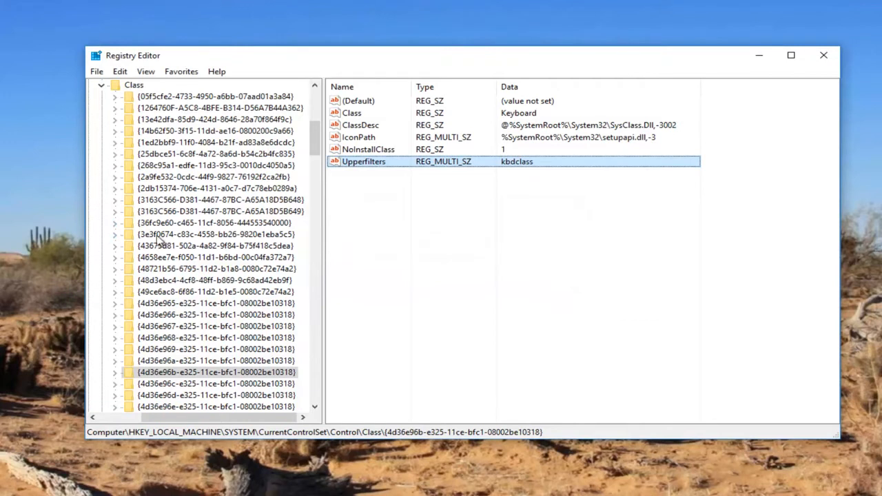
# Step: From the Class key, run Edit > Find with the Mouse class GUID pasted in
pyautogui.click(410, 232)
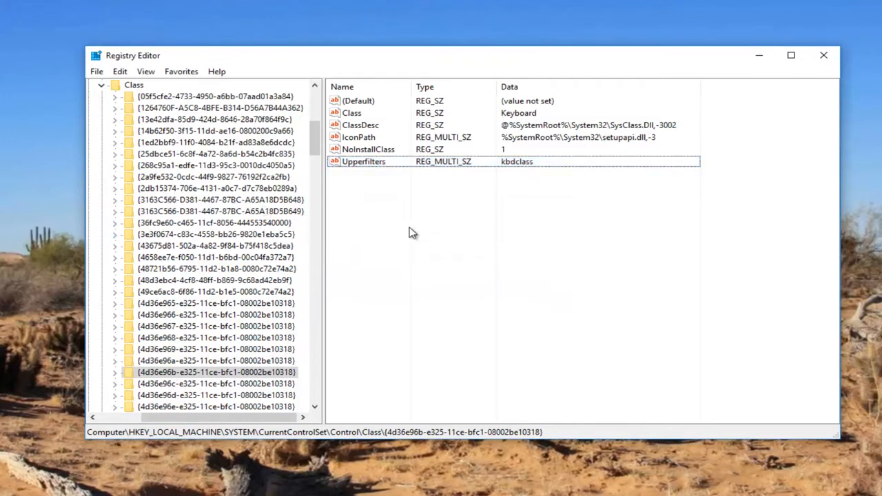
pyautogui.moveTo(386, 229)
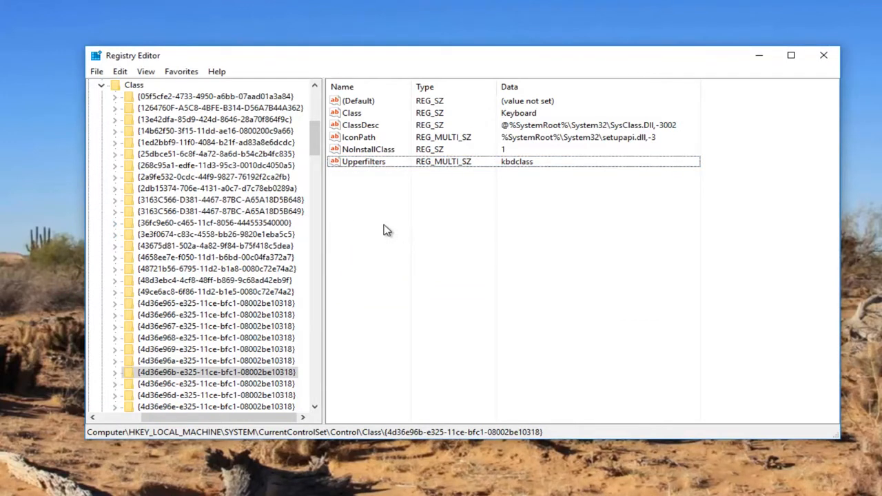
pyautogui.click(134, 85)
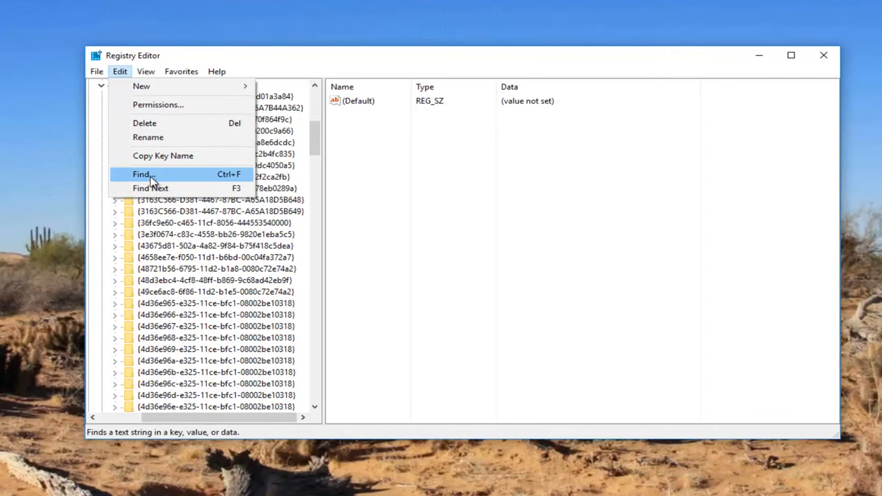
pyautogui.click(142, 174)
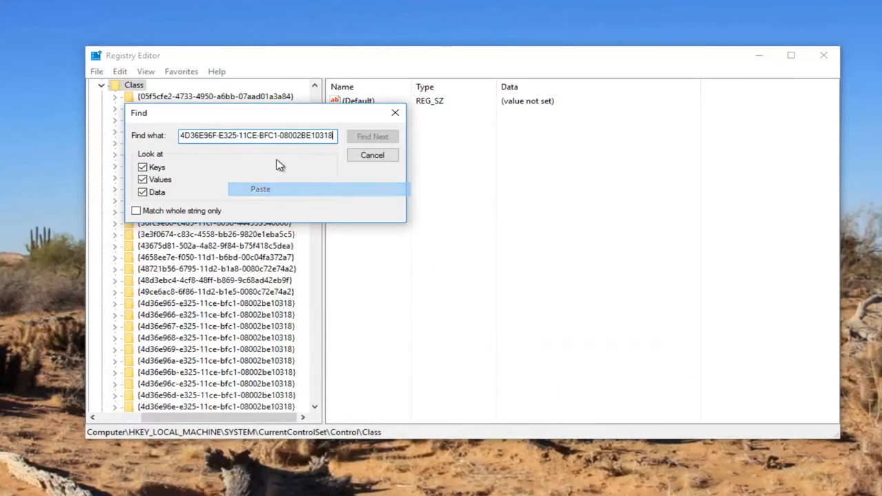
pyautogui.click(373, 136)
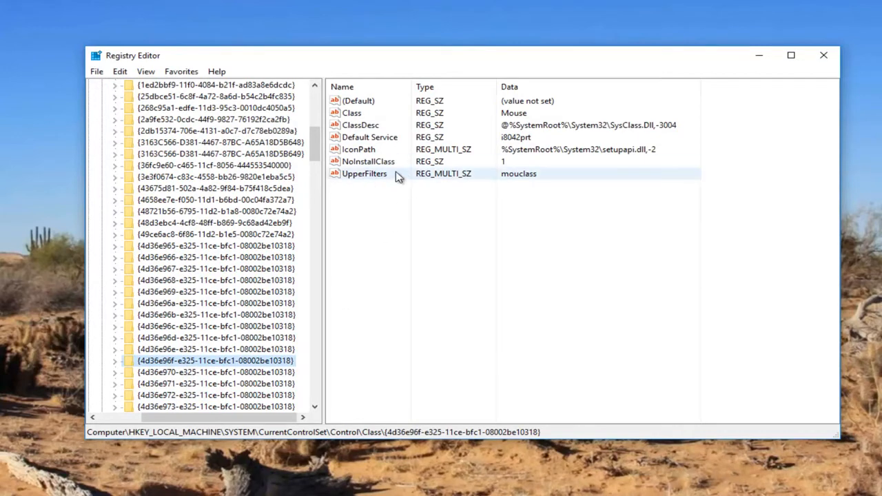
# Step: Select the Mouse class key's existing UpperFilters value for deletion
pyautogui.click(364, 173)
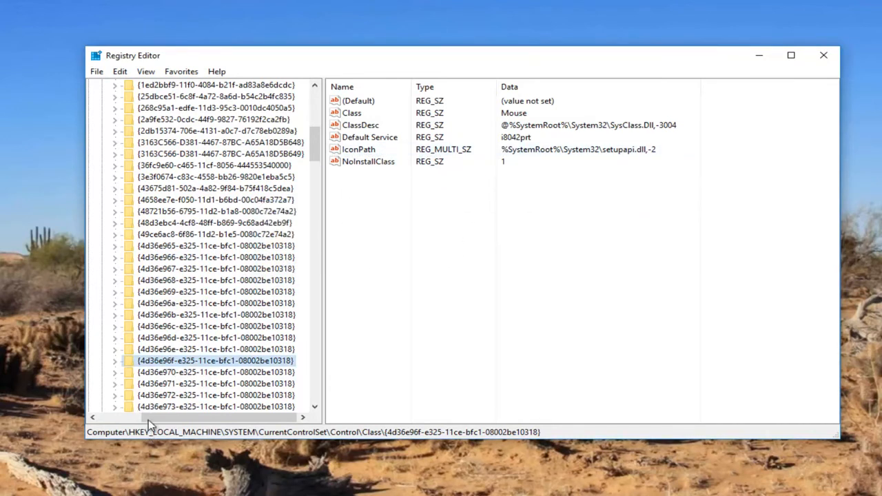
pyautogui.moveTo(420, 186)
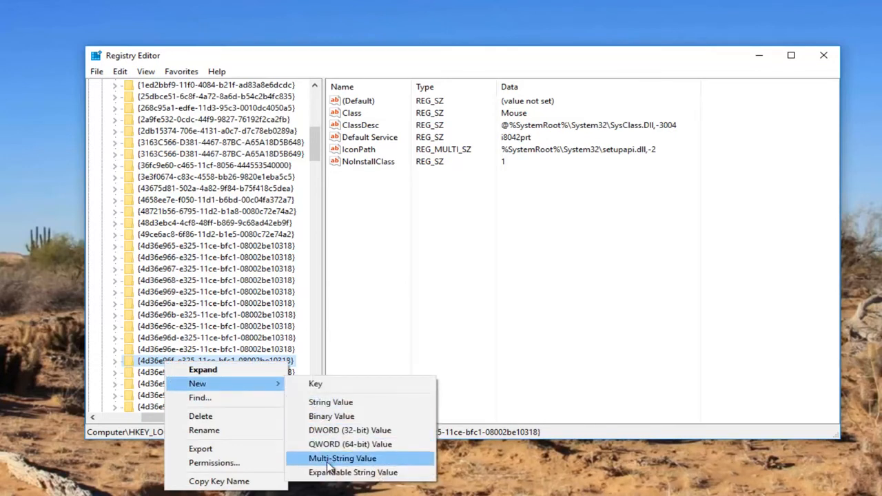
# Step: Create a new Multi-String Value named Upperfilters in the Mouse key and minimize Notepad
pyautogui.click(343, 459)
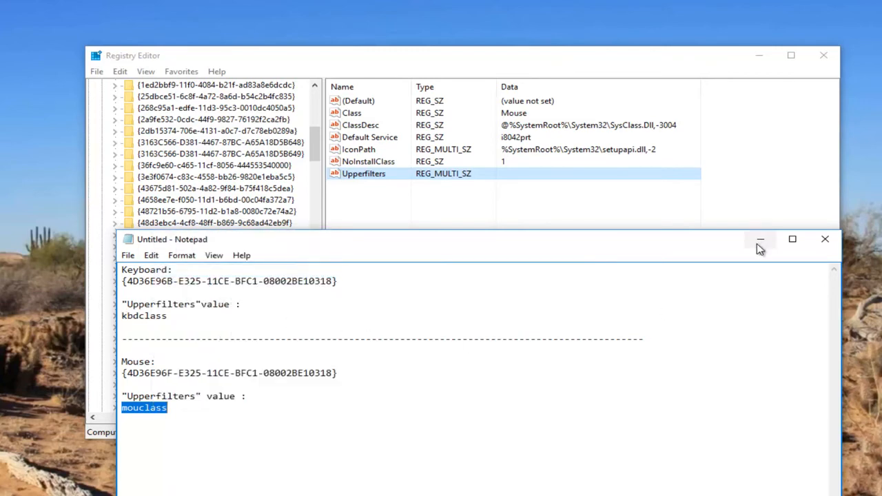
pyautogui.click(761, 240)
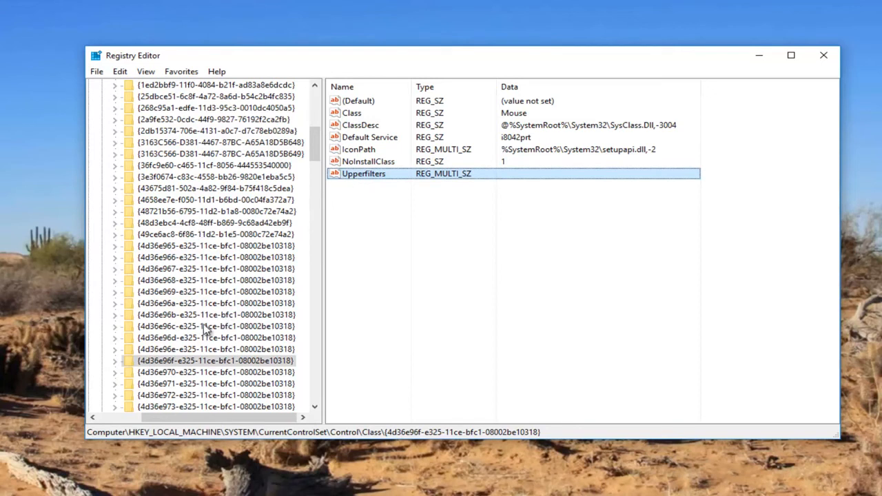
pyautogui.moveTo(409, 269)
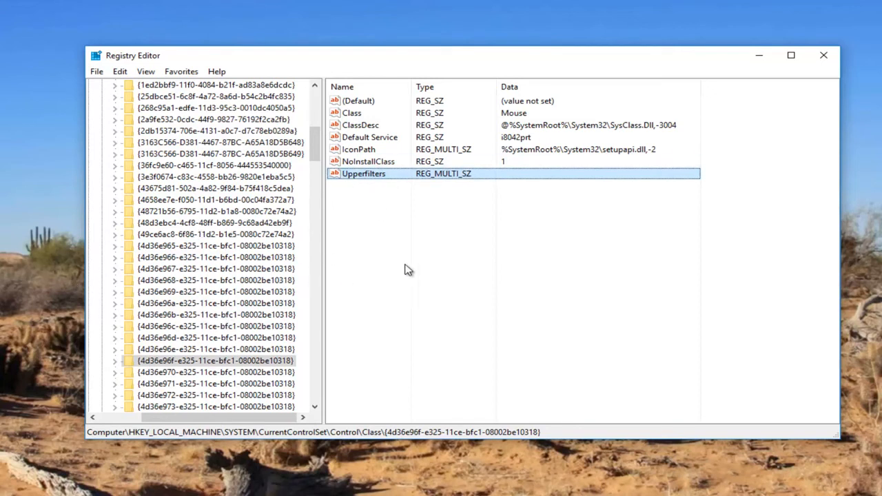
pyautogui.moveTo(354, 180)
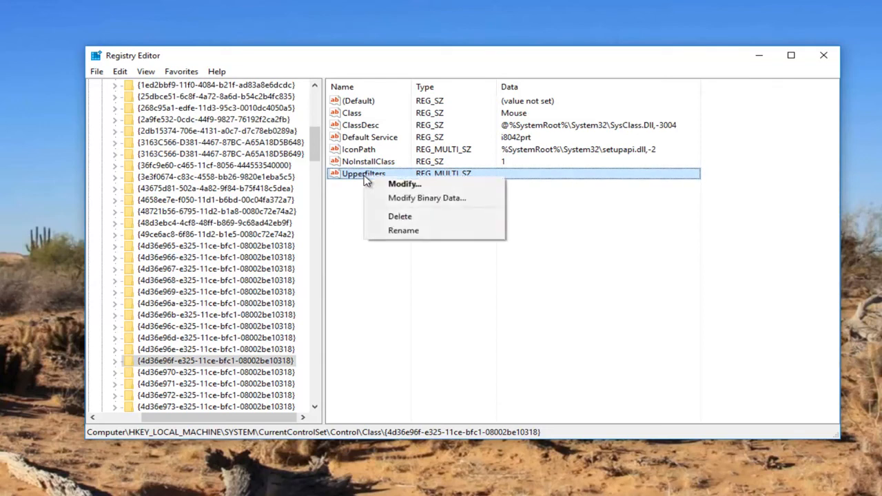
# Step: Set the Upperfilters value data to mouclass and accept the empty-strings warning
pyautogui.click(404, 183)
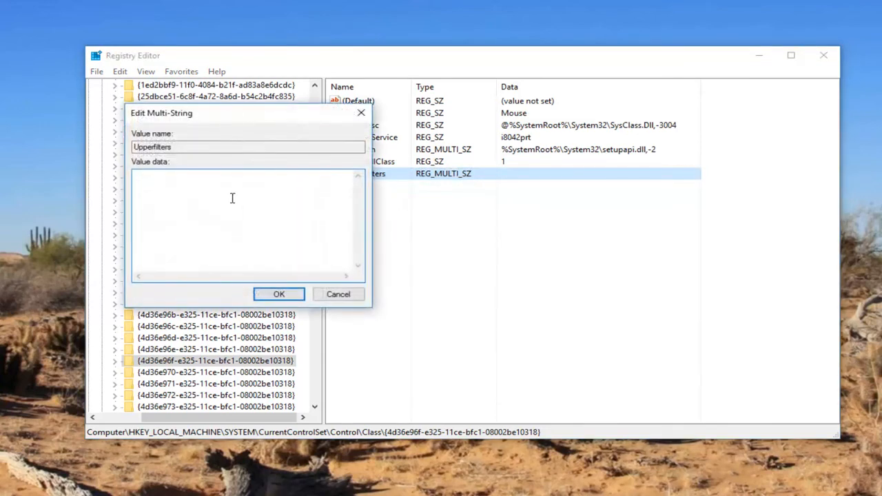
pyautogui.write('mouclass')
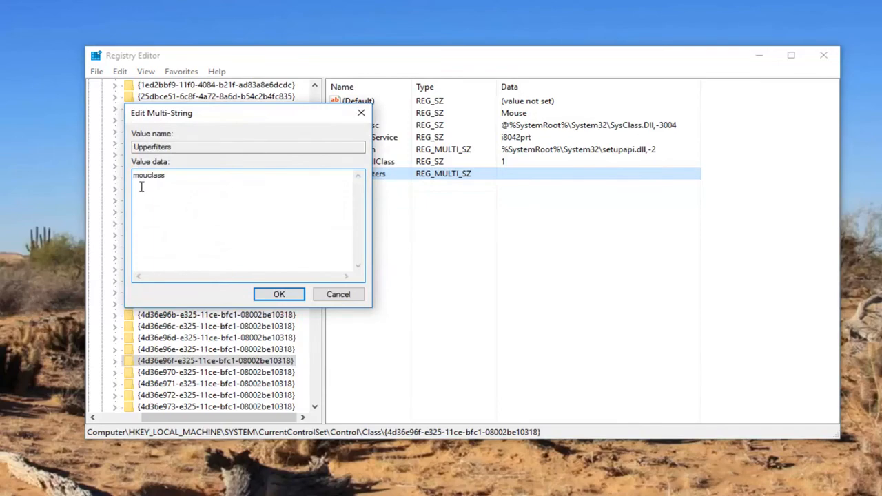
pyautogui.click(278, 294)
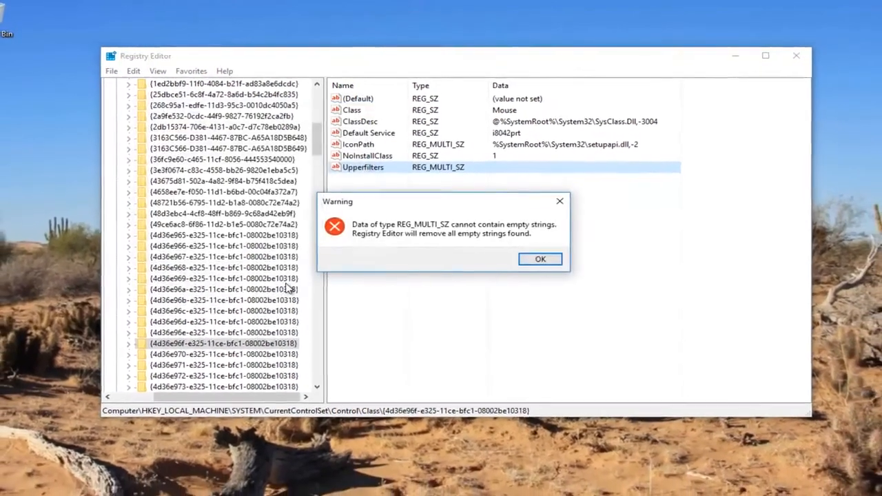
pyautogui.click(540, 258)
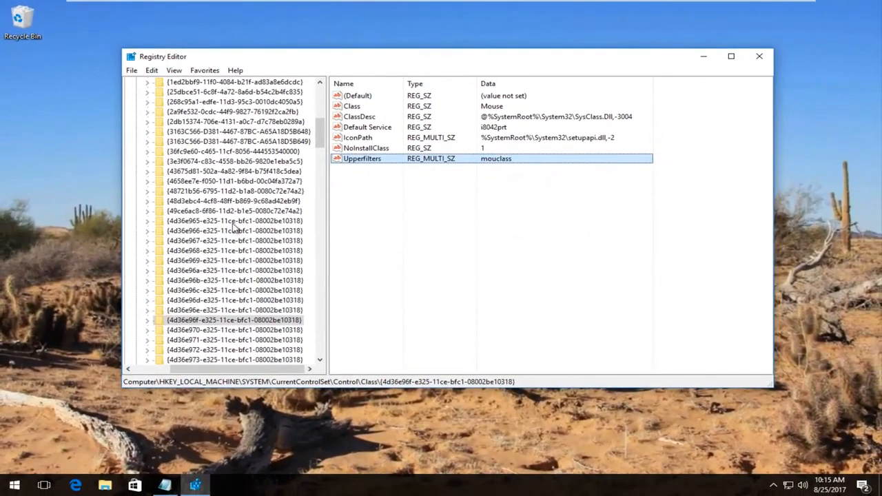
pyautogui.click(540, 234)
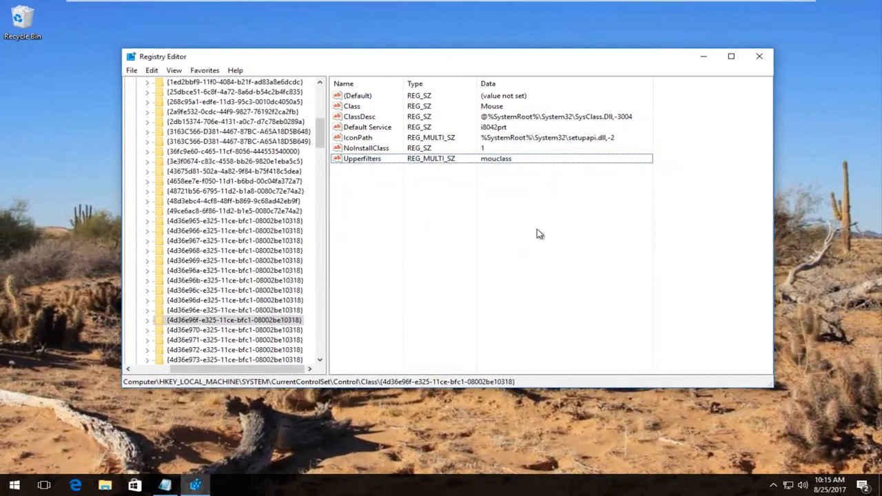
pyautogui.moveTo(462, 233)
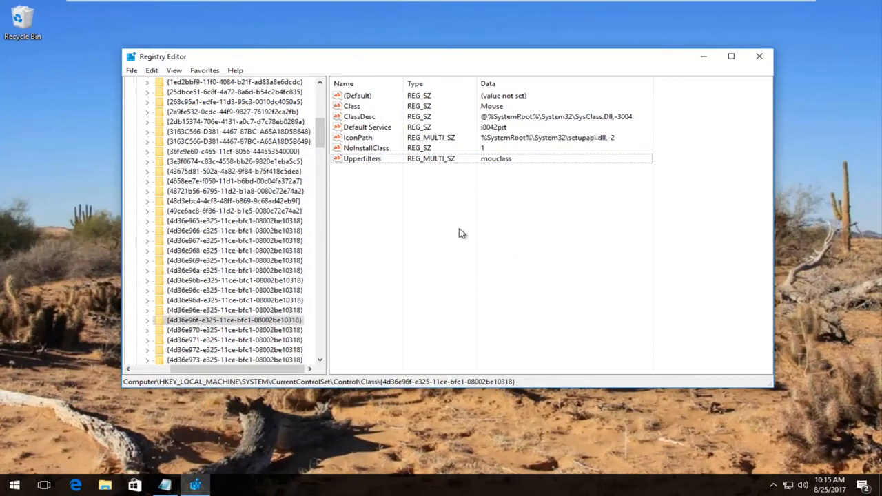
pyautogui.moveTo(428, 217)
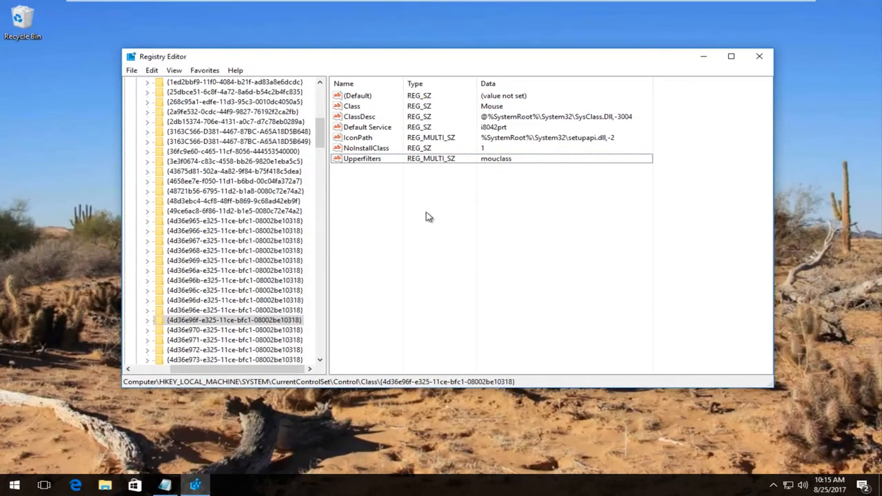
pyautogui.moveTo(748, 76)
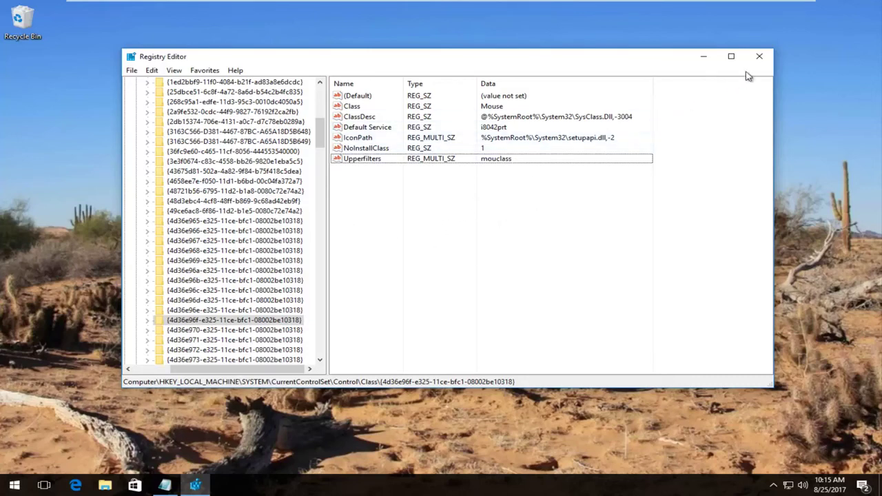
# Step: Close Registry Editor, leaving the Windows desktop
pyautogui.click(759, 56)
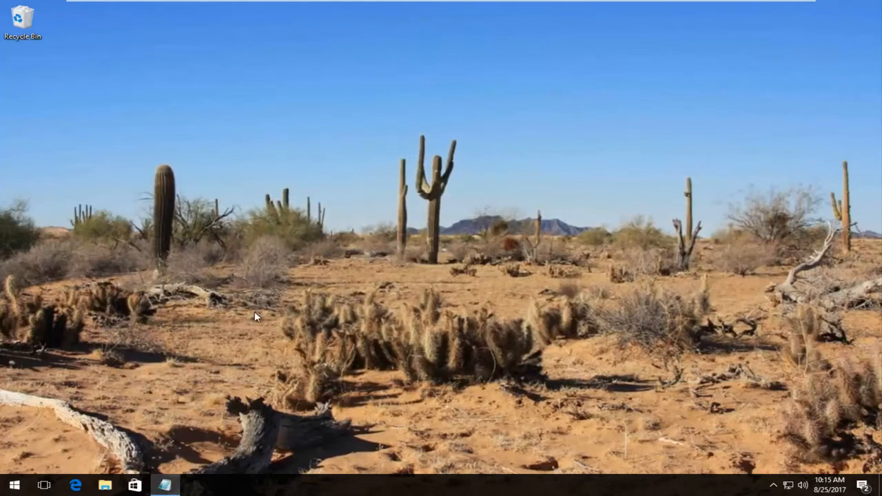
pyautogui.moveTo(261, 316)
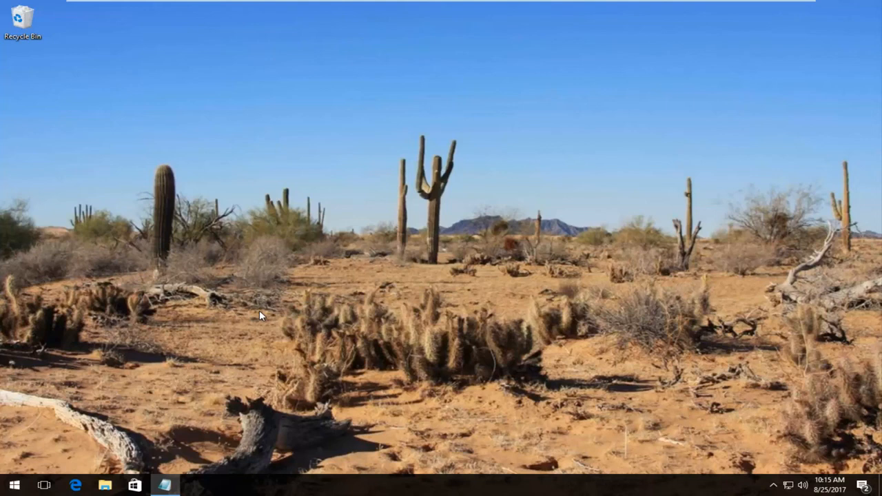
pyautogui.moveTo(260, 314)
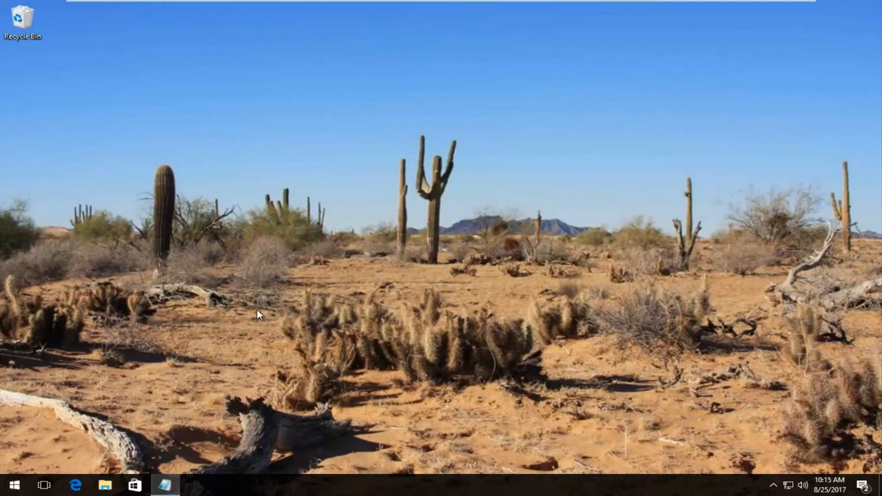